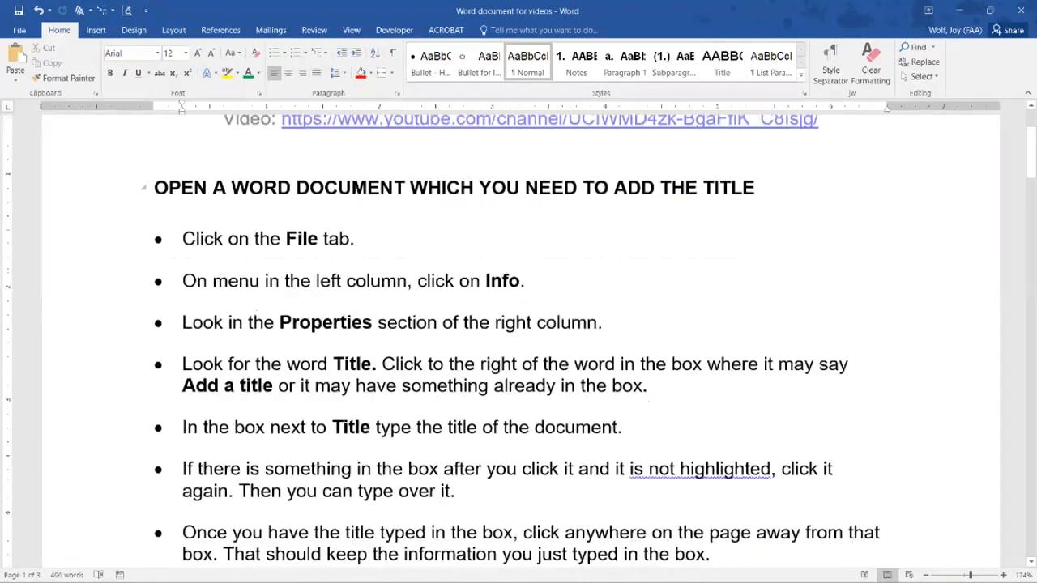
# Scroll down to the airplane photo above Table 1 and select it.
pyautogui.scroll(-3)
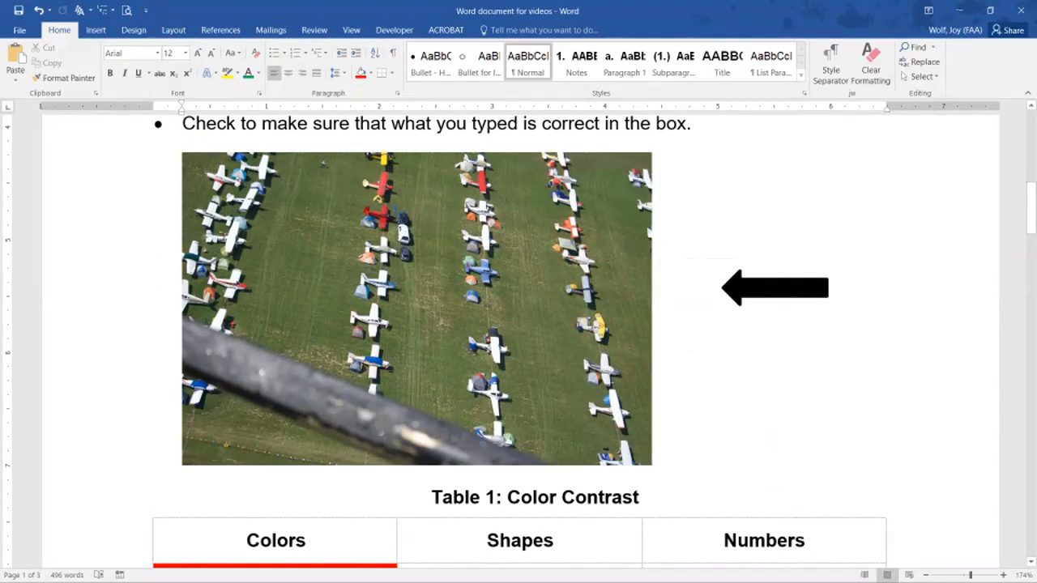
pyautogui.click(416, 308)
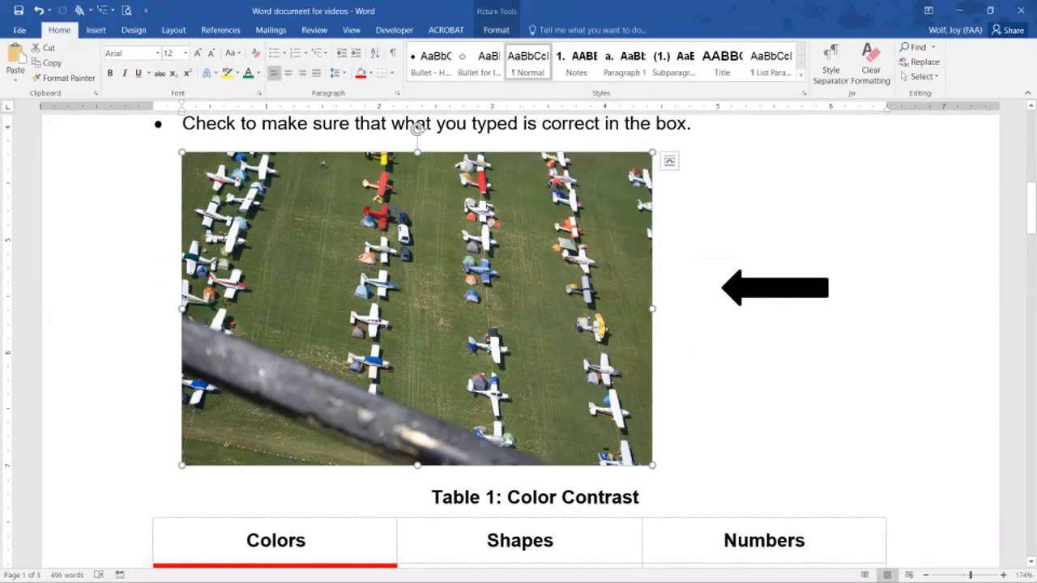
# Bring up the right-click menu of picture commands for the airplane photo.
pyautogui.rightClick(418, 308)
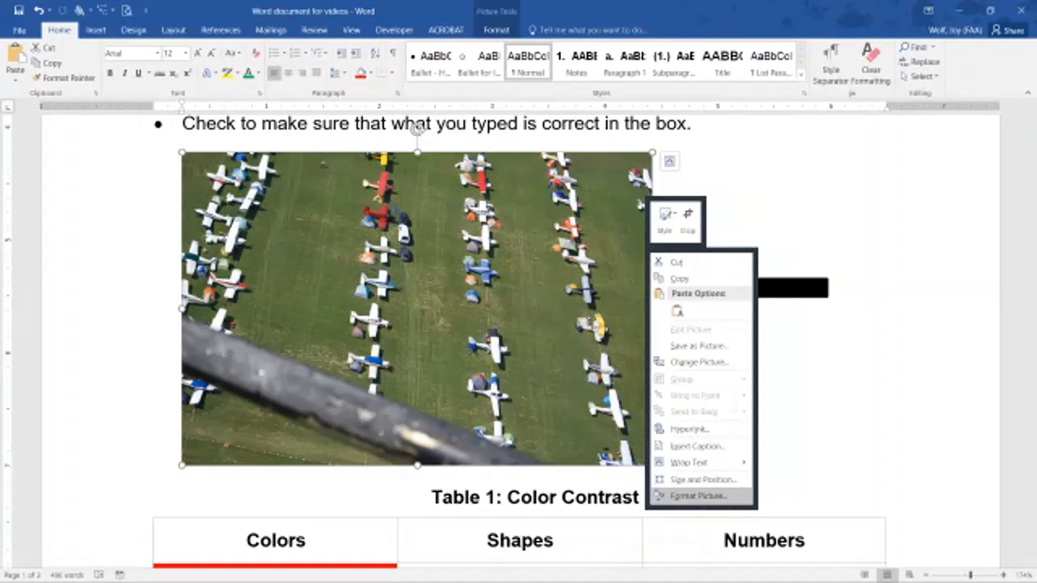
pyautogui.click(699, 496)
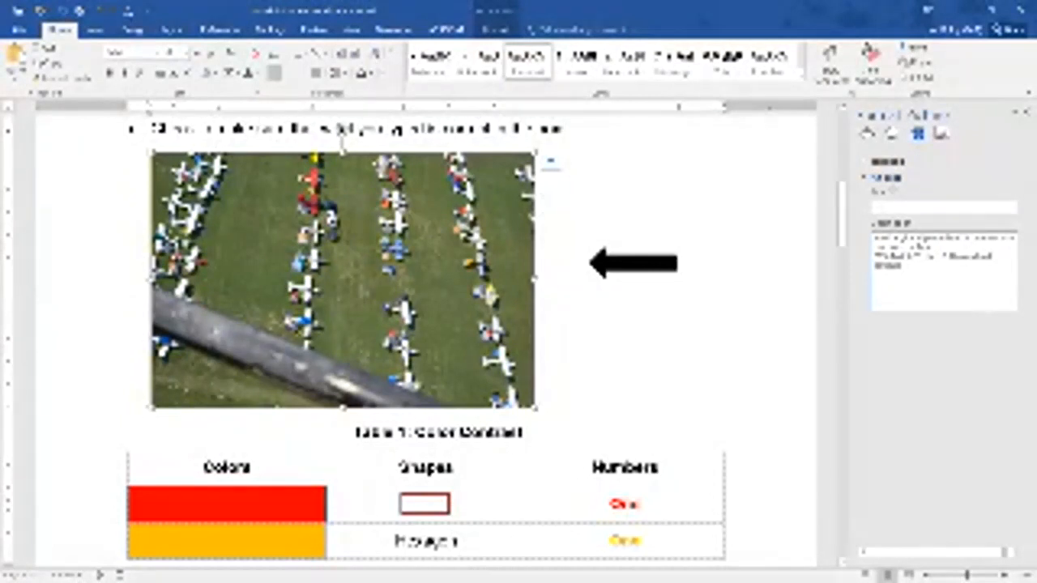
pyautogui.scroll(-3)
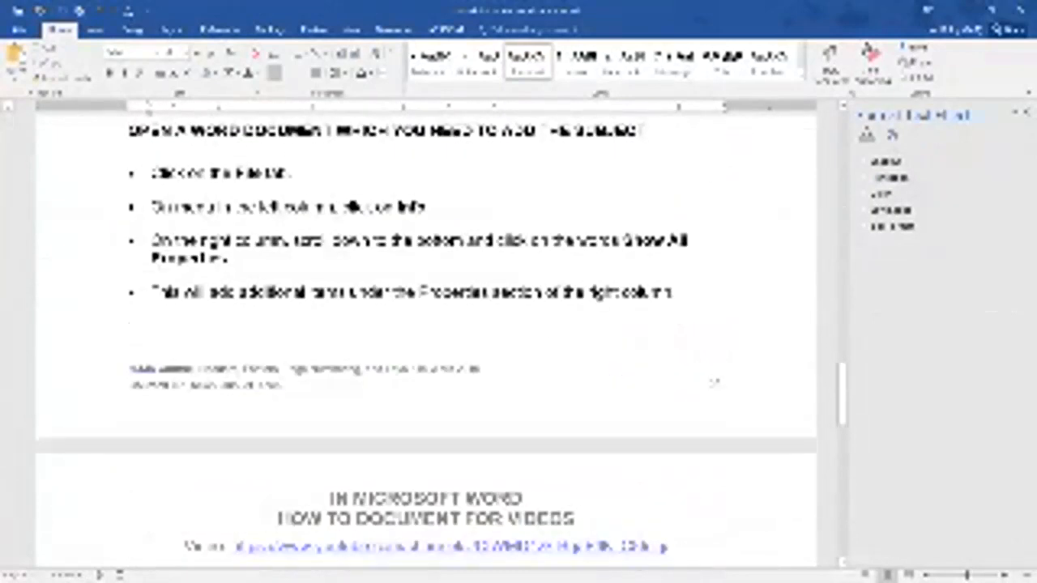
pyautogui.scroll(-3)
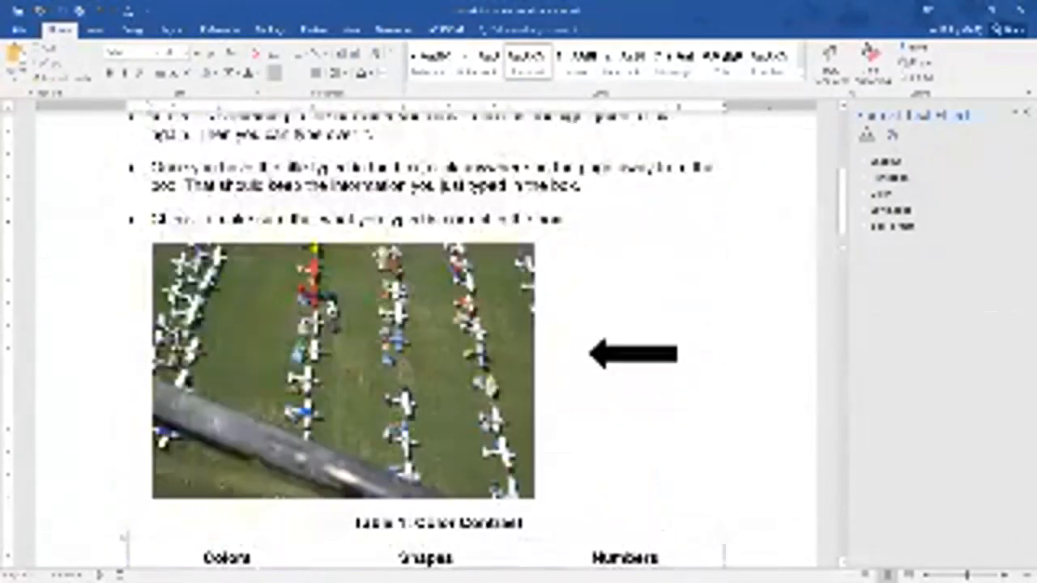
pyautogui.scroll(-3)
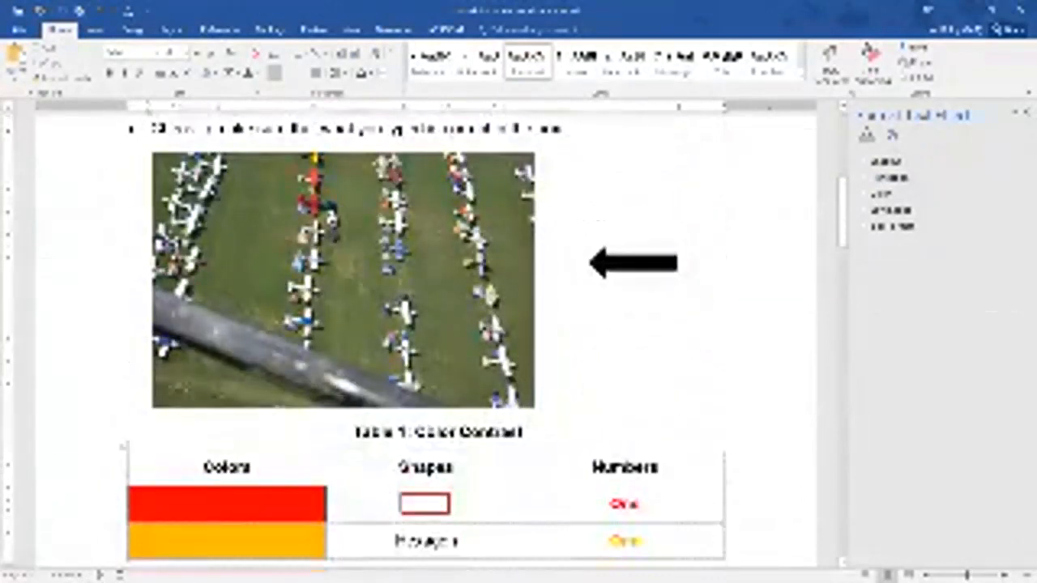
pyautogui.click(340, 284)
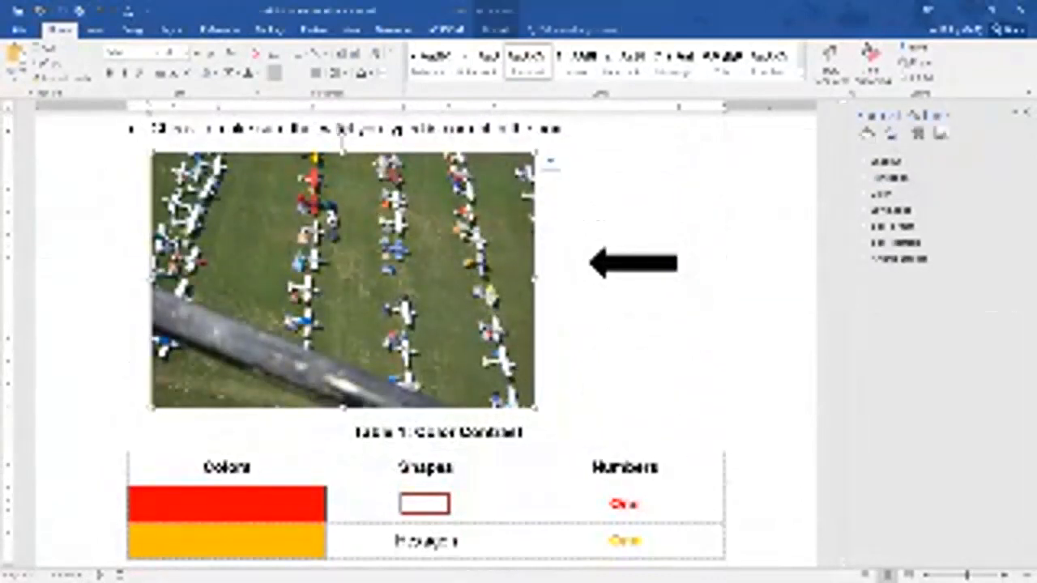